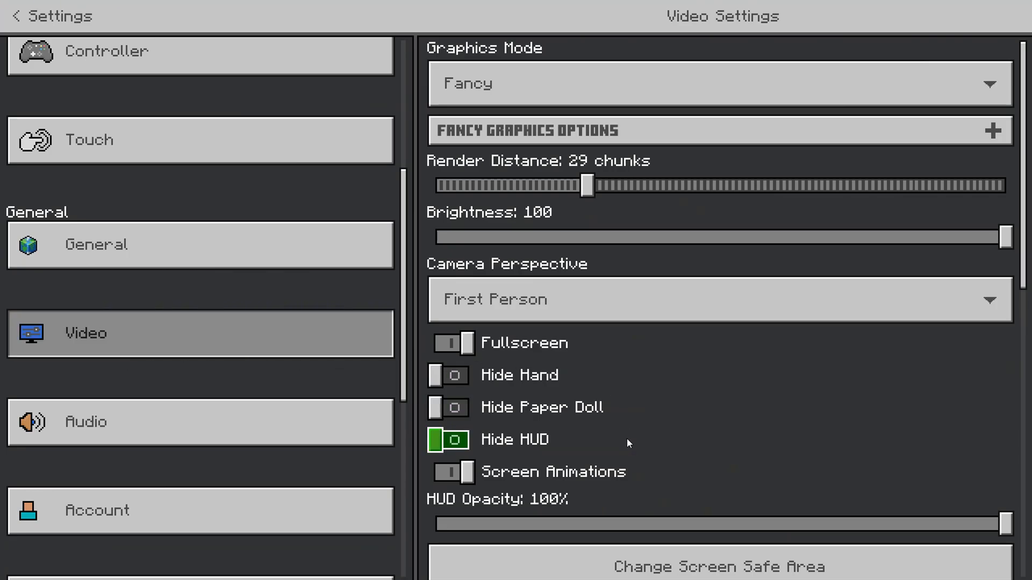
# - Create the new Creative world despite the achievements warning, then pause once it loads
pyautogui.scroll(-3)
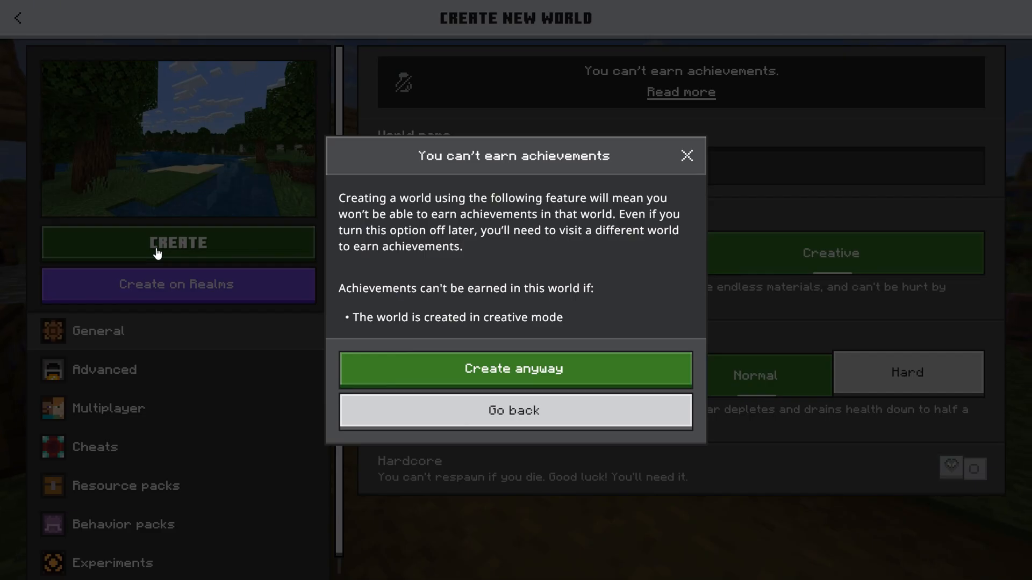
pyautogui.click(514, 369)
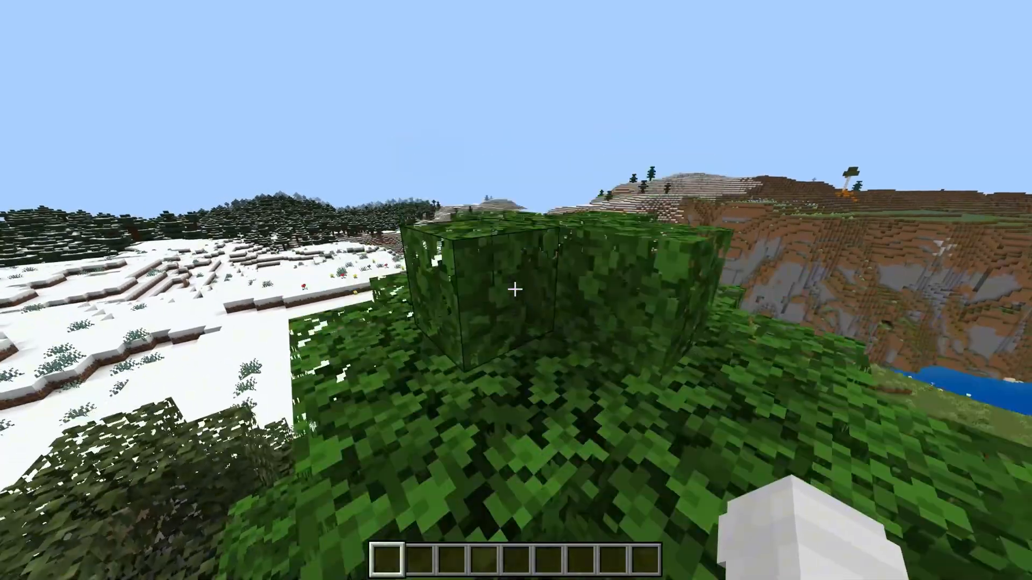
pyautogui.press('Escape')
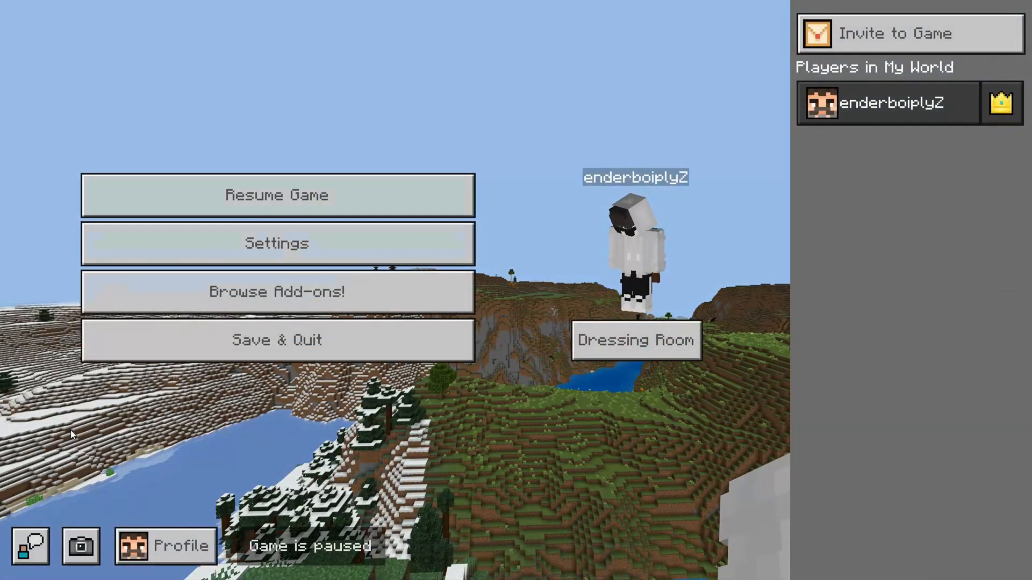
# - Choose Vibrant Visuals from the Video settings Graphics Mode dropdown, then return to the world
pyautogui.click(272, 243)
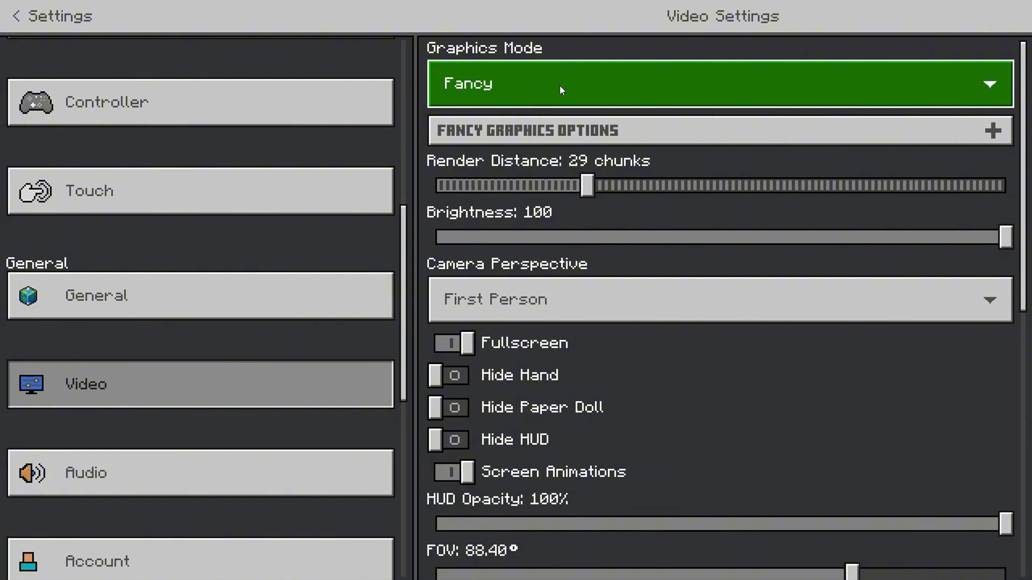
pyautogui.click(717, 83)
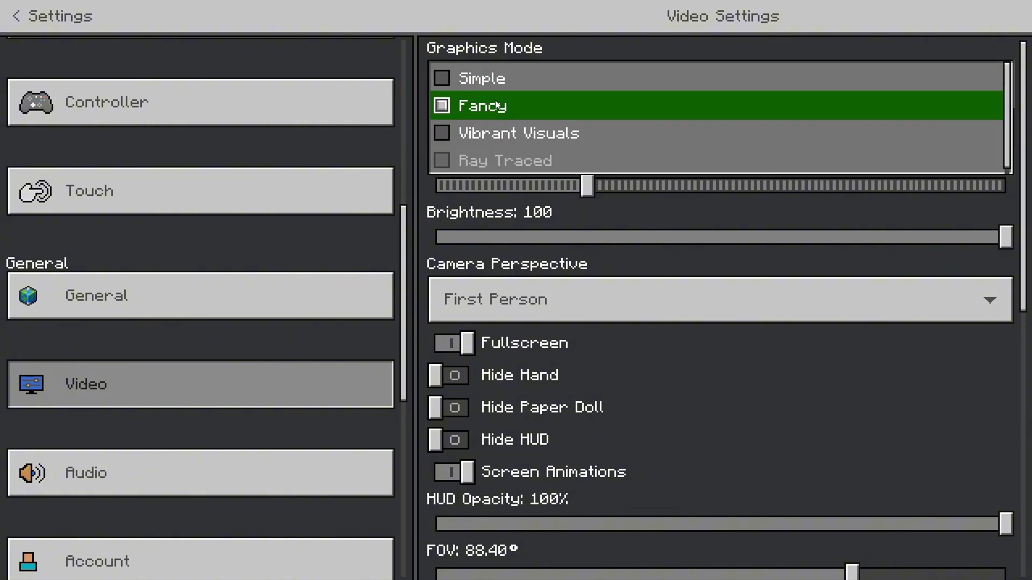
pyautogui.click(518, 133)
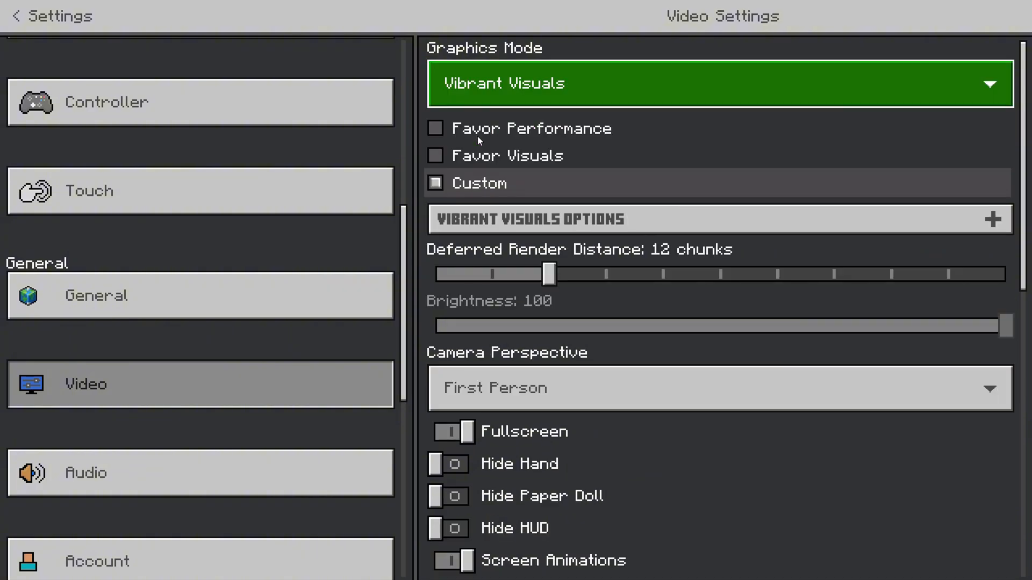
pyautogui.click(25, 15)
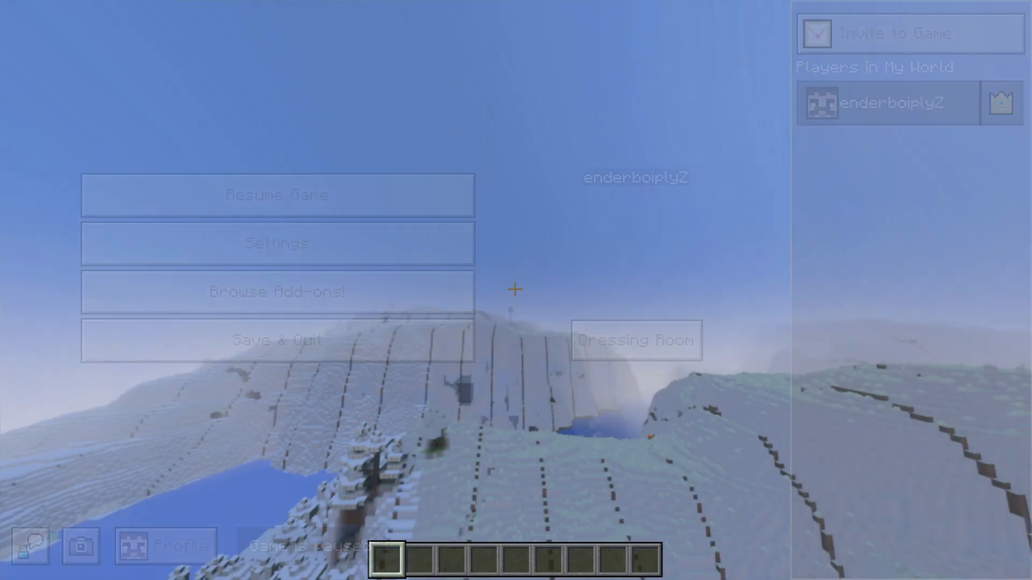